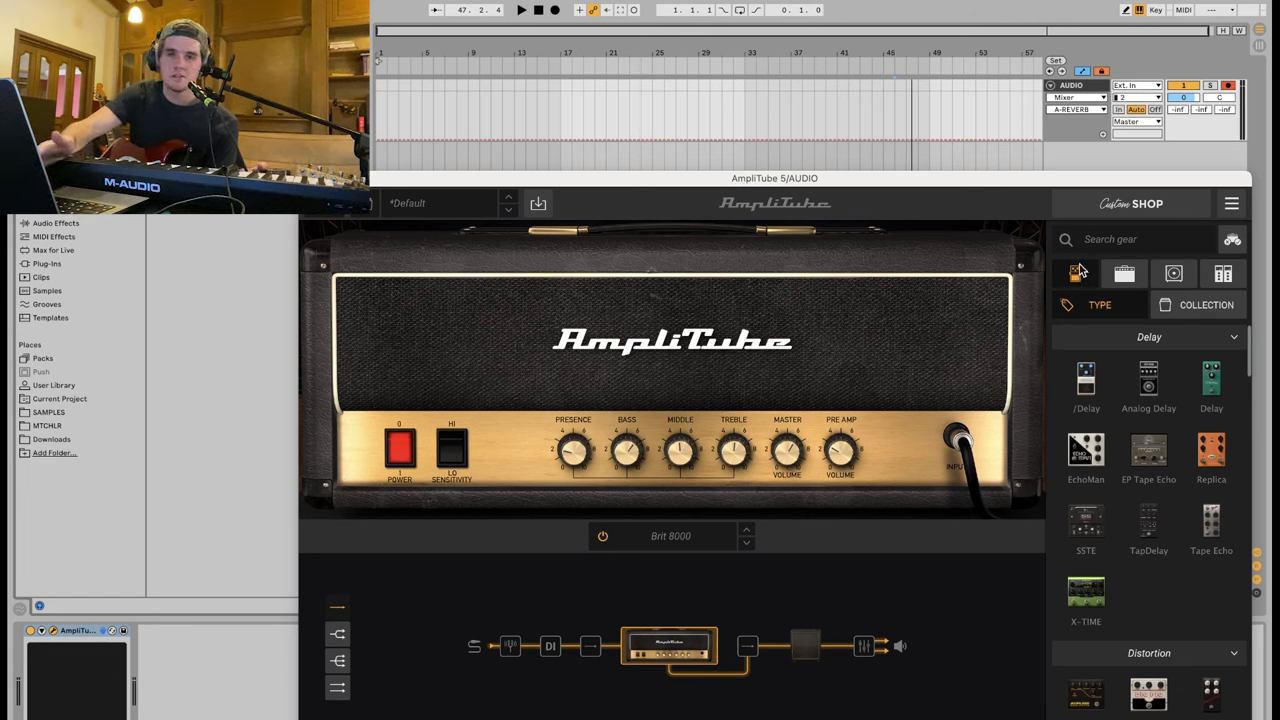
mouse_move(1110, 280)
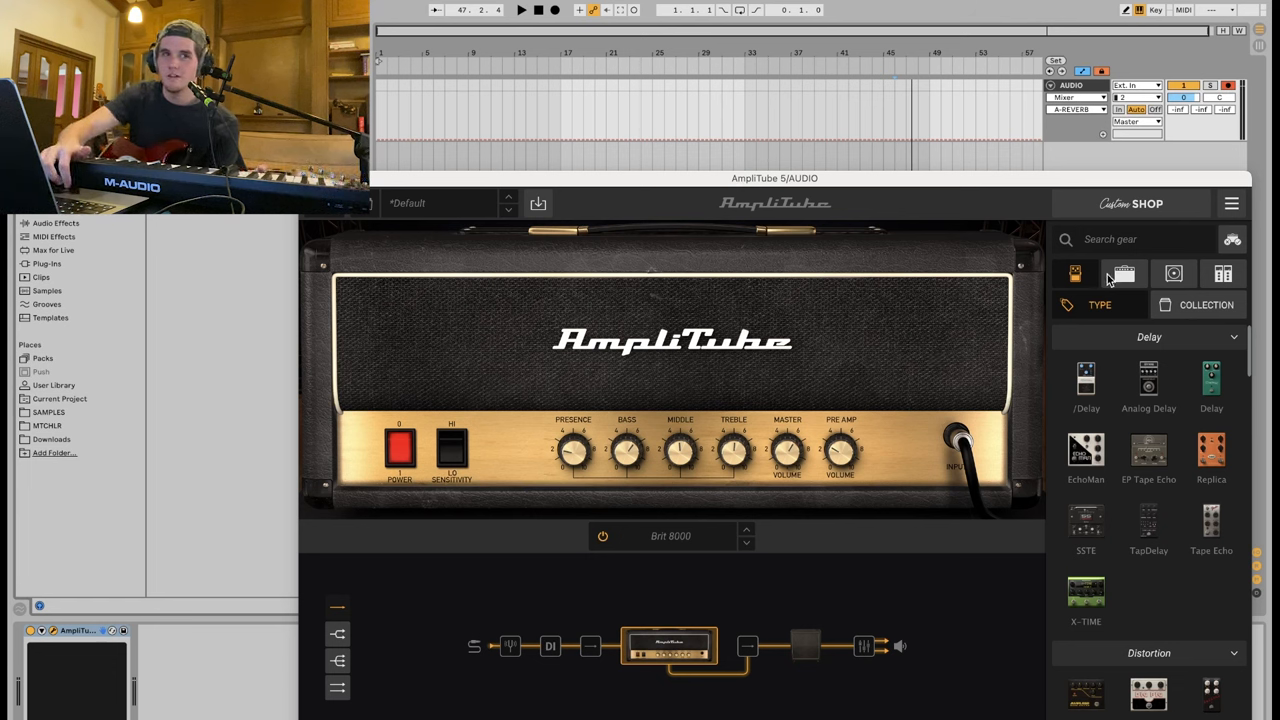
- Scroll the AmpliTube gear browser through the Delay and Distortion stompboxes
scroll("down", 3)
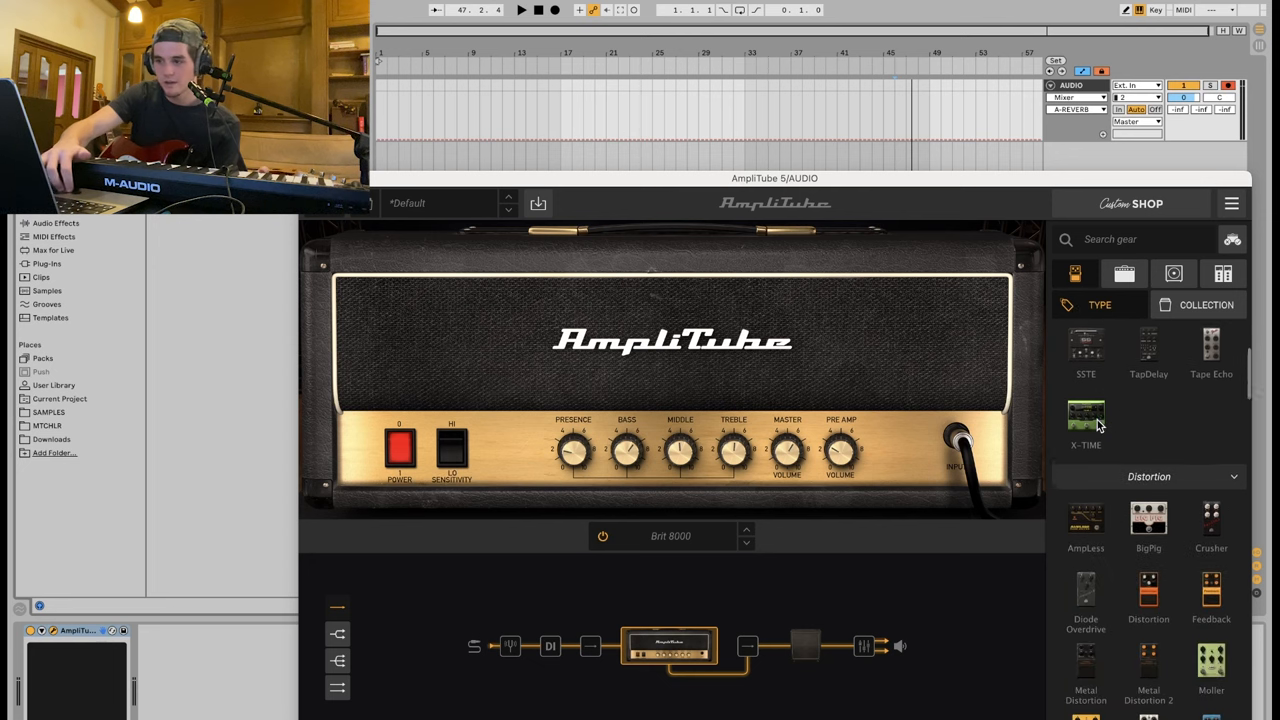
scroll("down", 3)
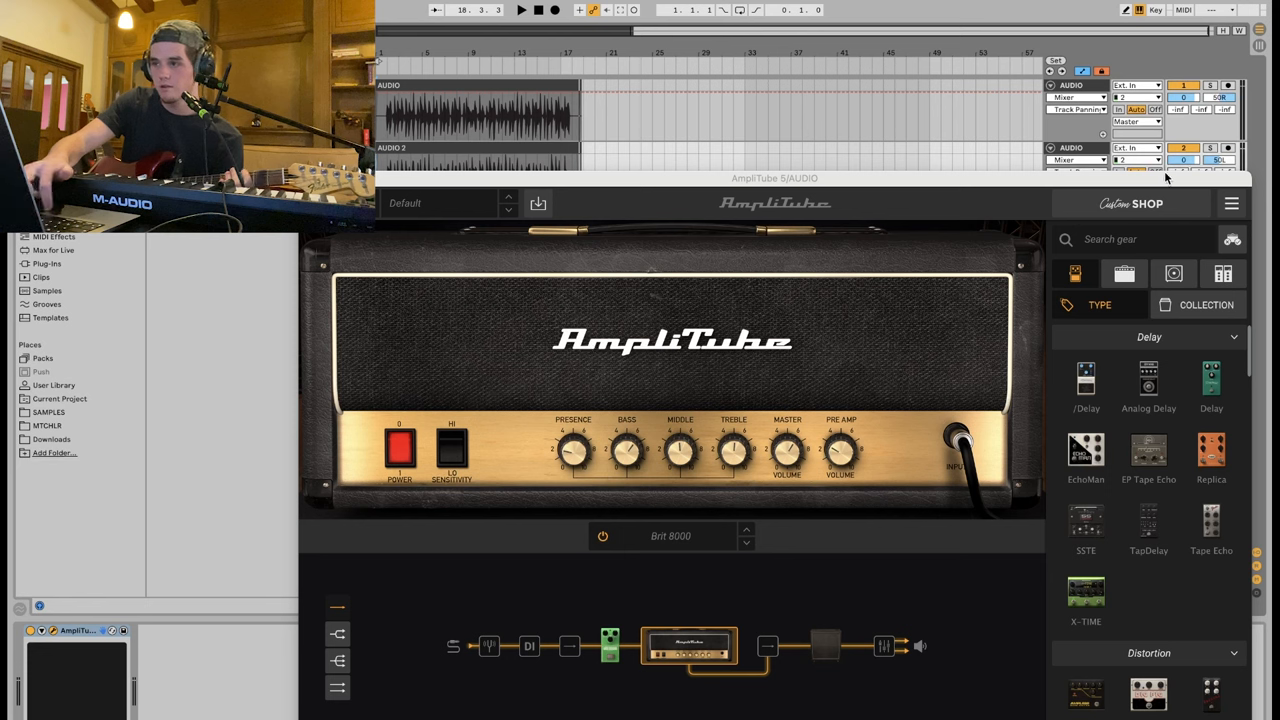
- Insert the green overdrive stomp before the Brit 8000 amp in the chain
left_click(1124, 272)
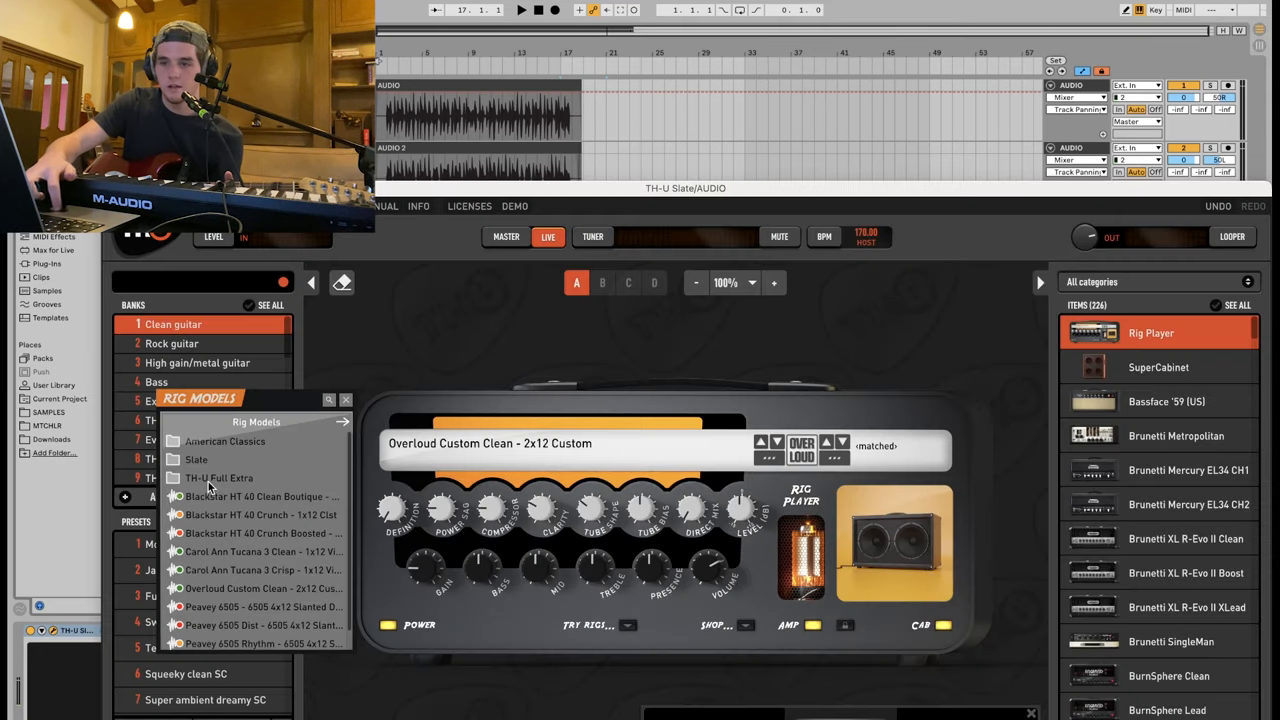
- Load an American Classics amp model from the Rig Models list into the clean preset
left_click(224, 442)
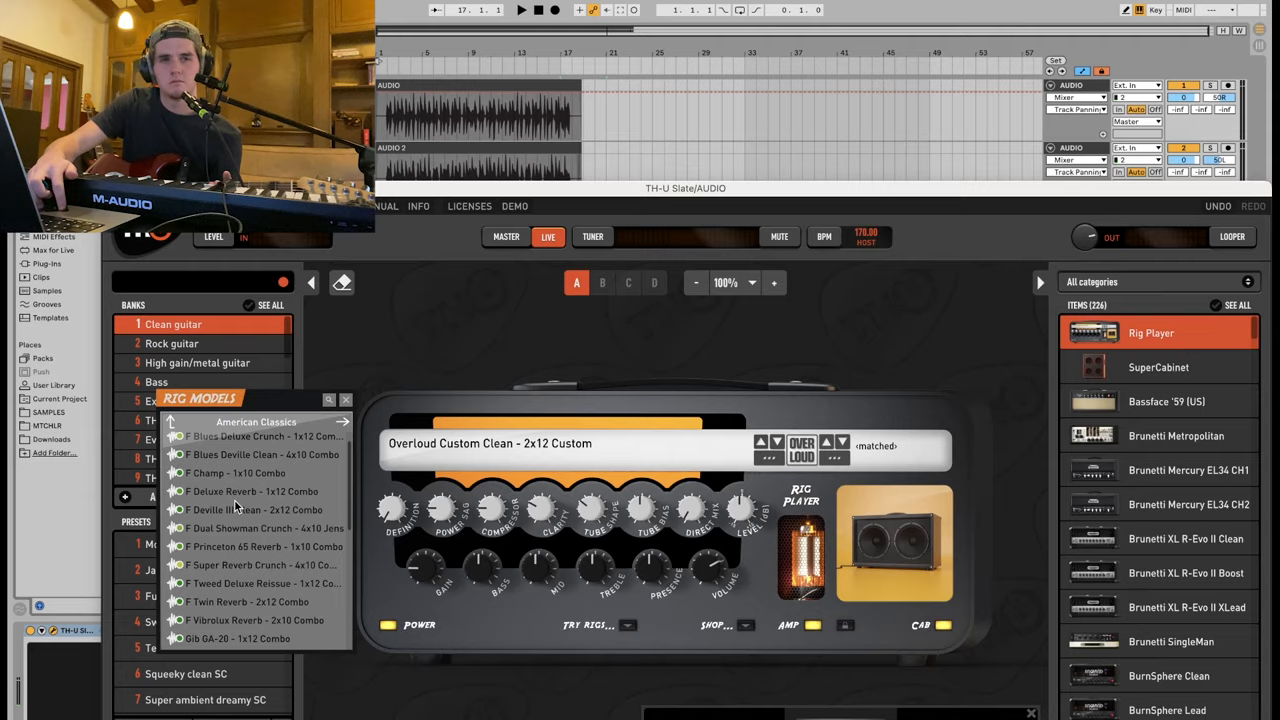
scroll("down", 3)
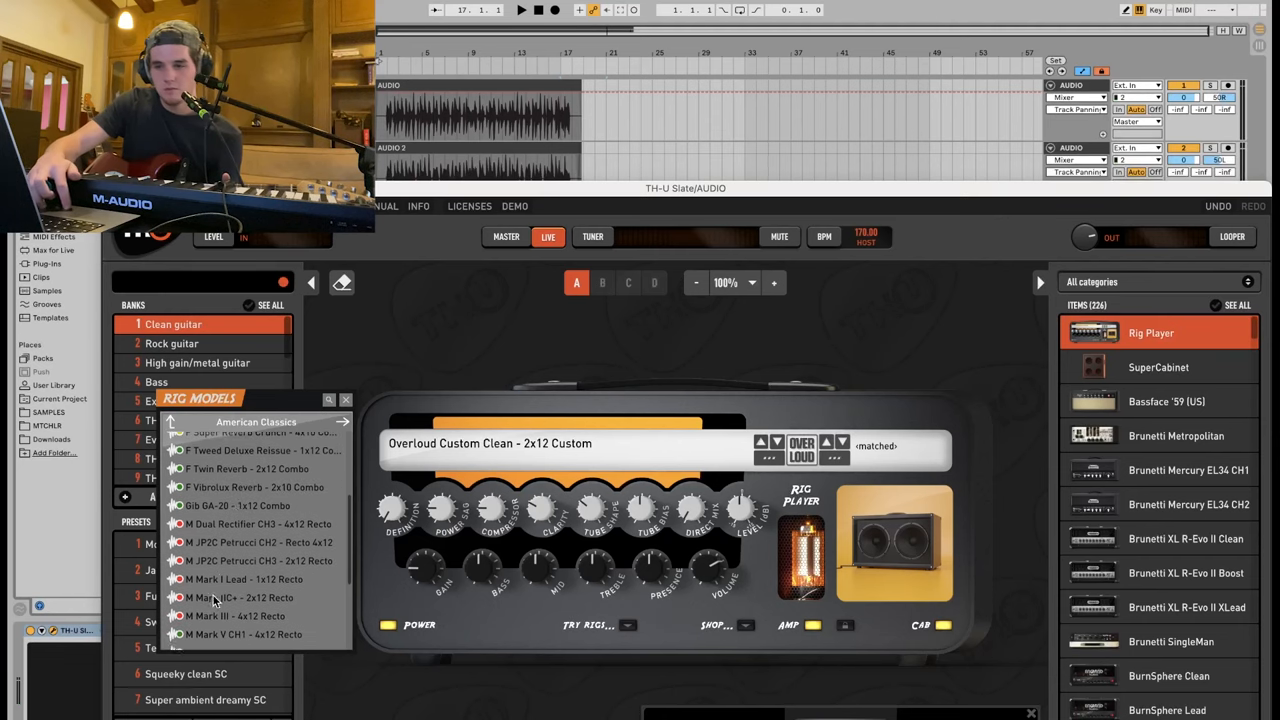
left_click(250, 628)
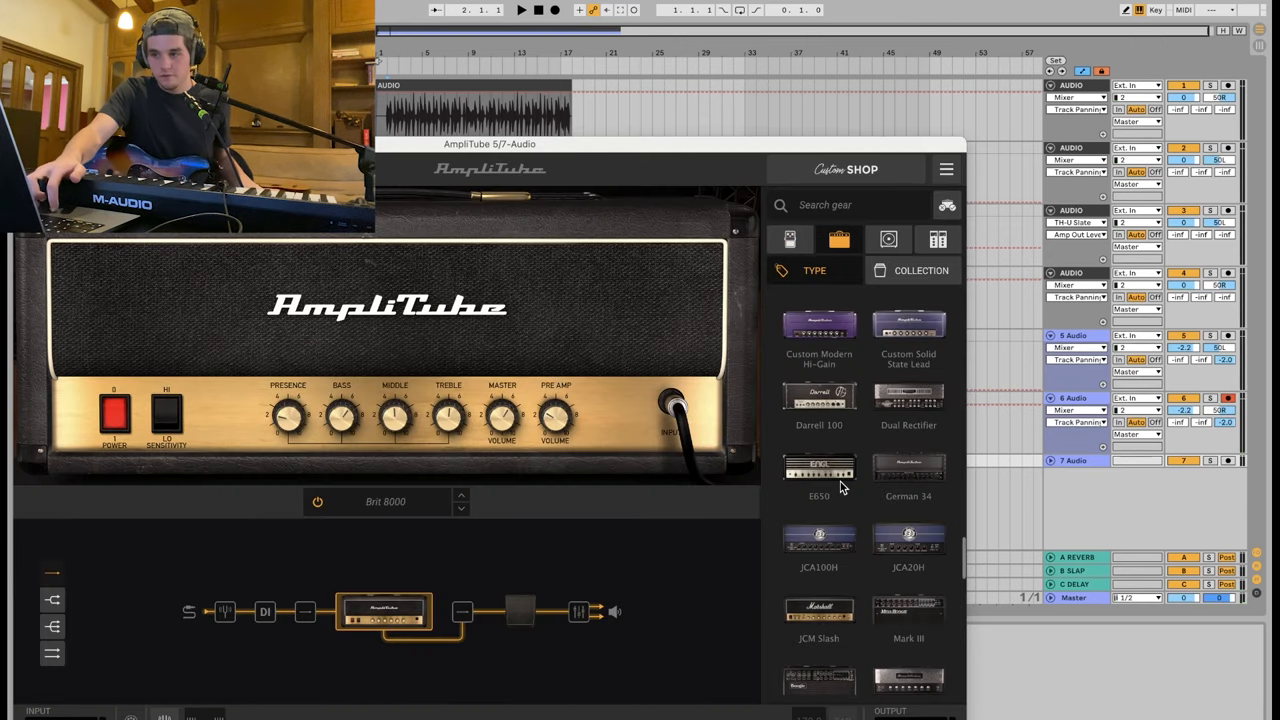
- Place the OverScream pedal ahead of the Solid State Bass Pre-Amp and tweak its knob
scroll("down", 3)
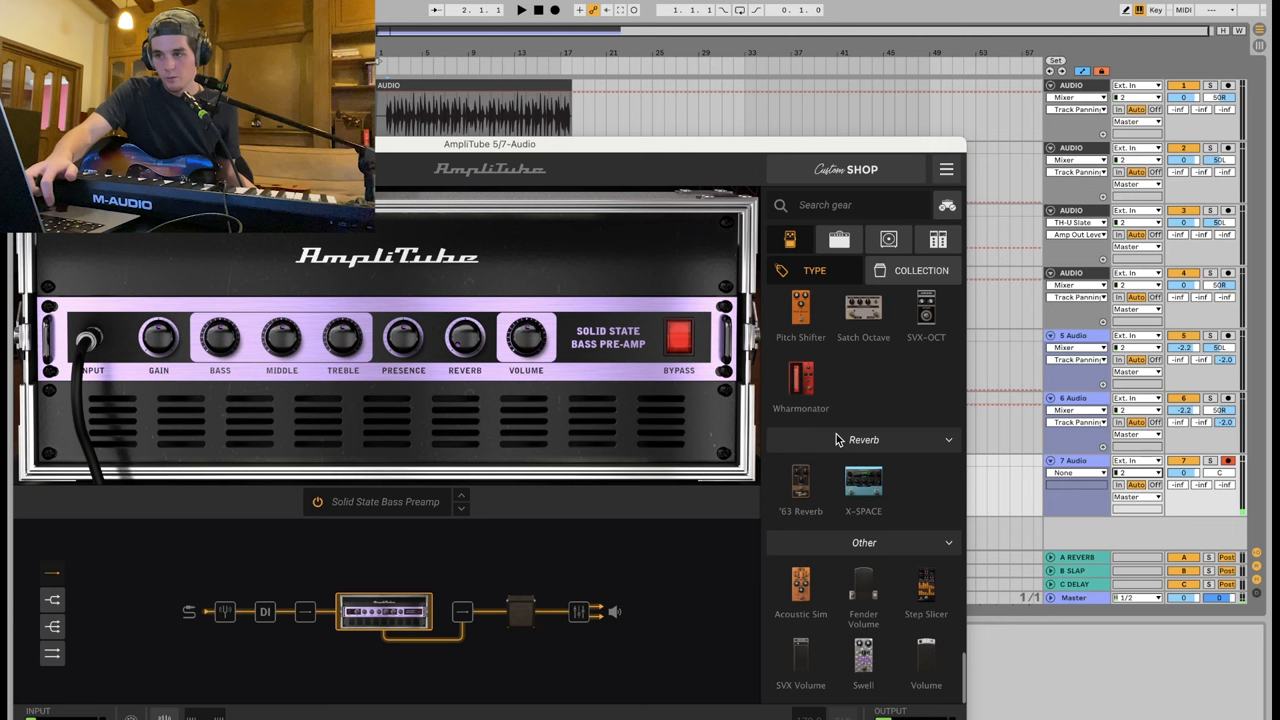
scroll("down", 3)
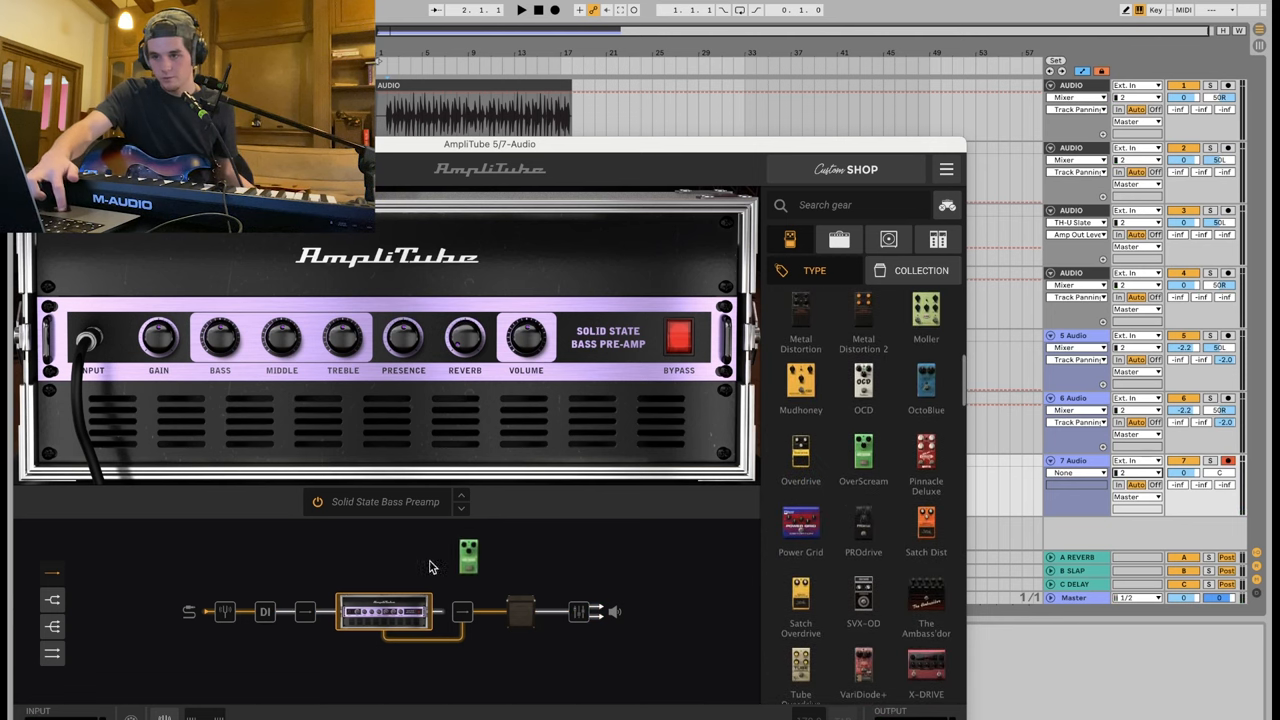
left_click(864, 456)
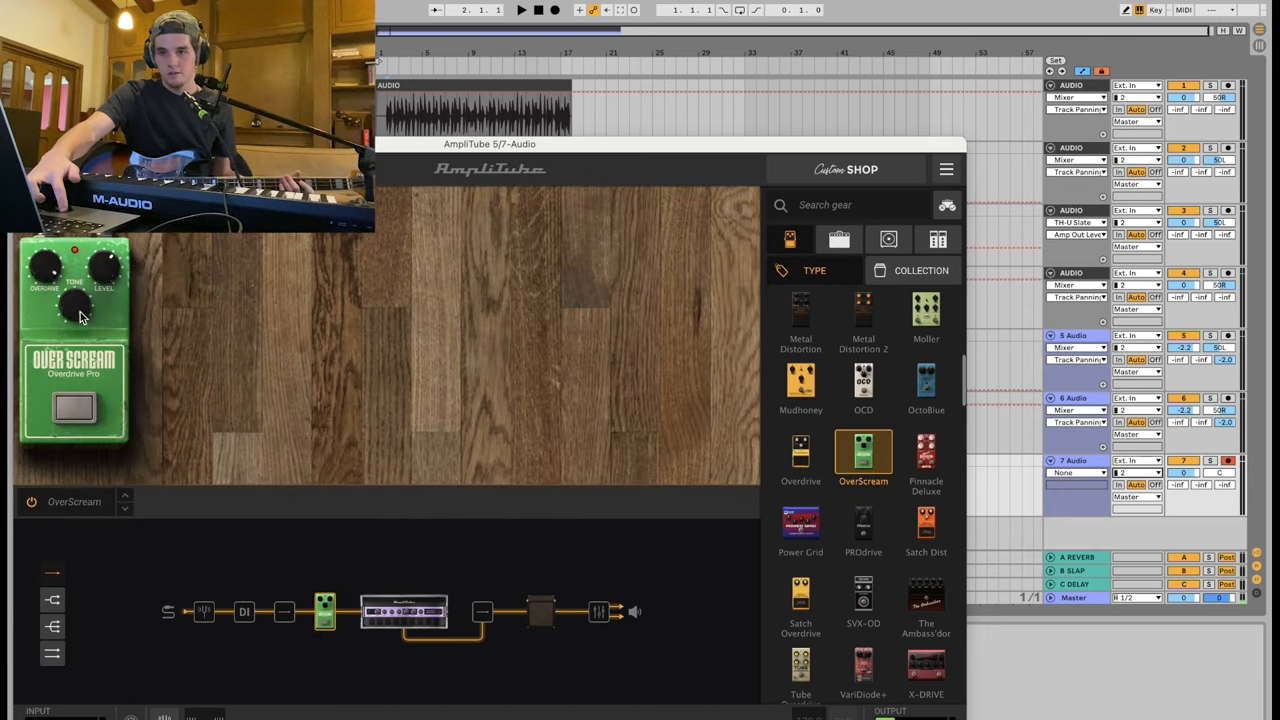
left_click_drag(44, 270, 44, 280)
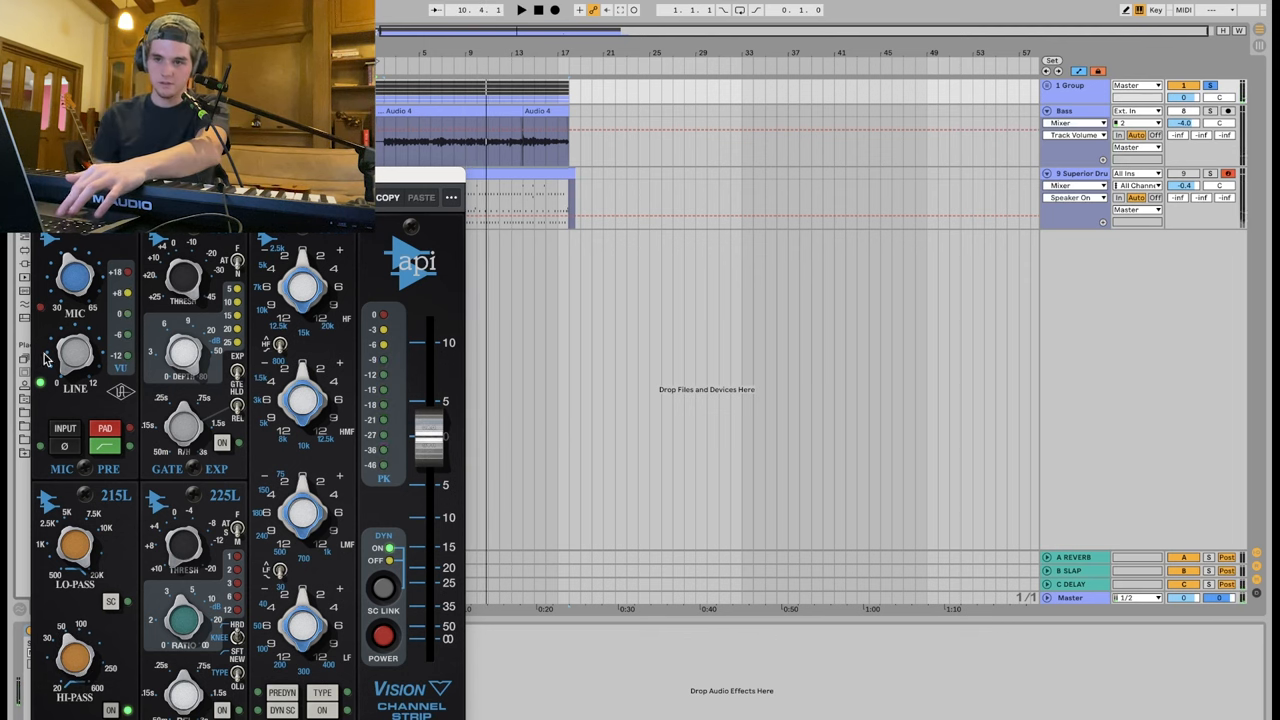
mouse_move(196, 556)
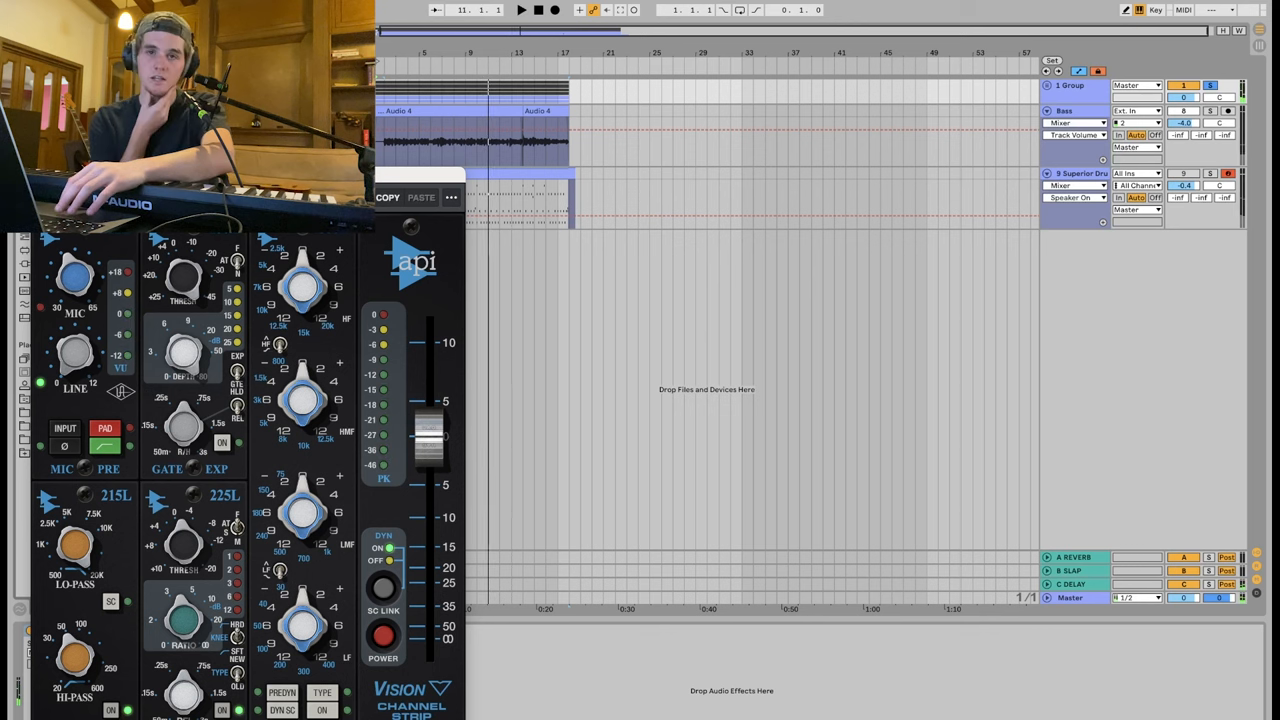
mouse_move(308, 296)
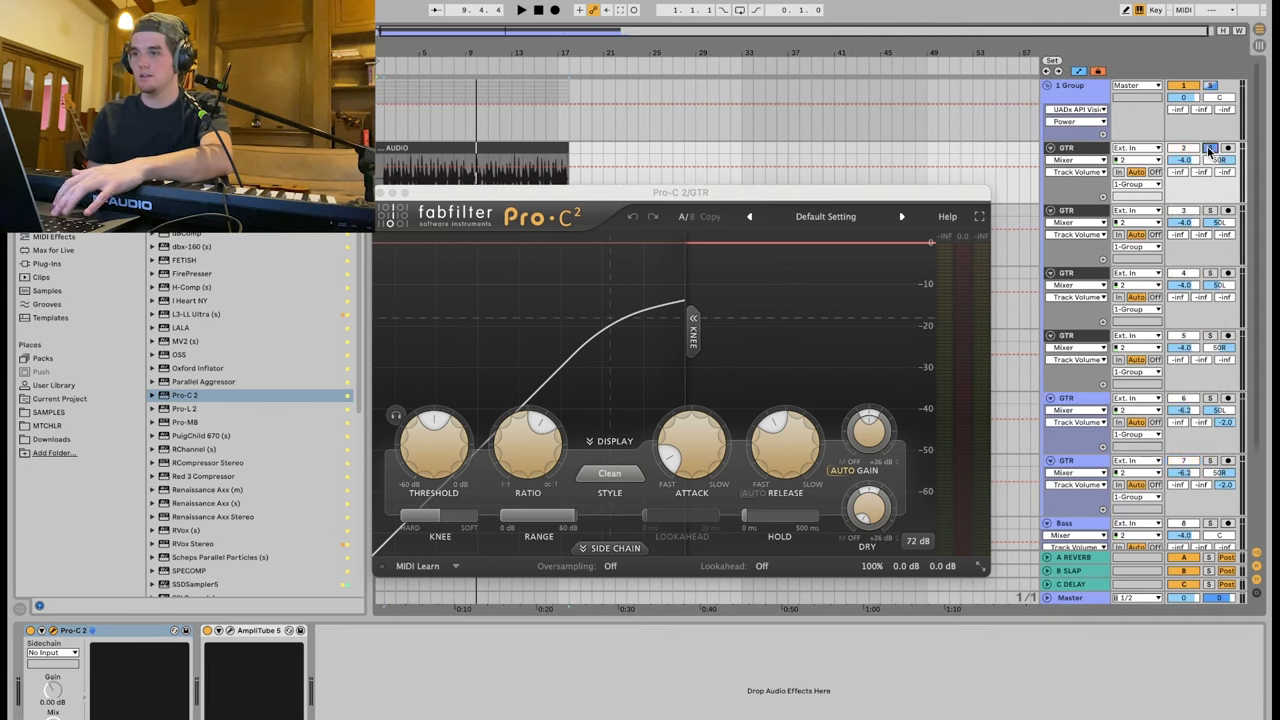
- Adjust the GTR group Pro-C 2 compression and shorten its release to about 76 ms
left_click_drag(432, 440, 432, 450)
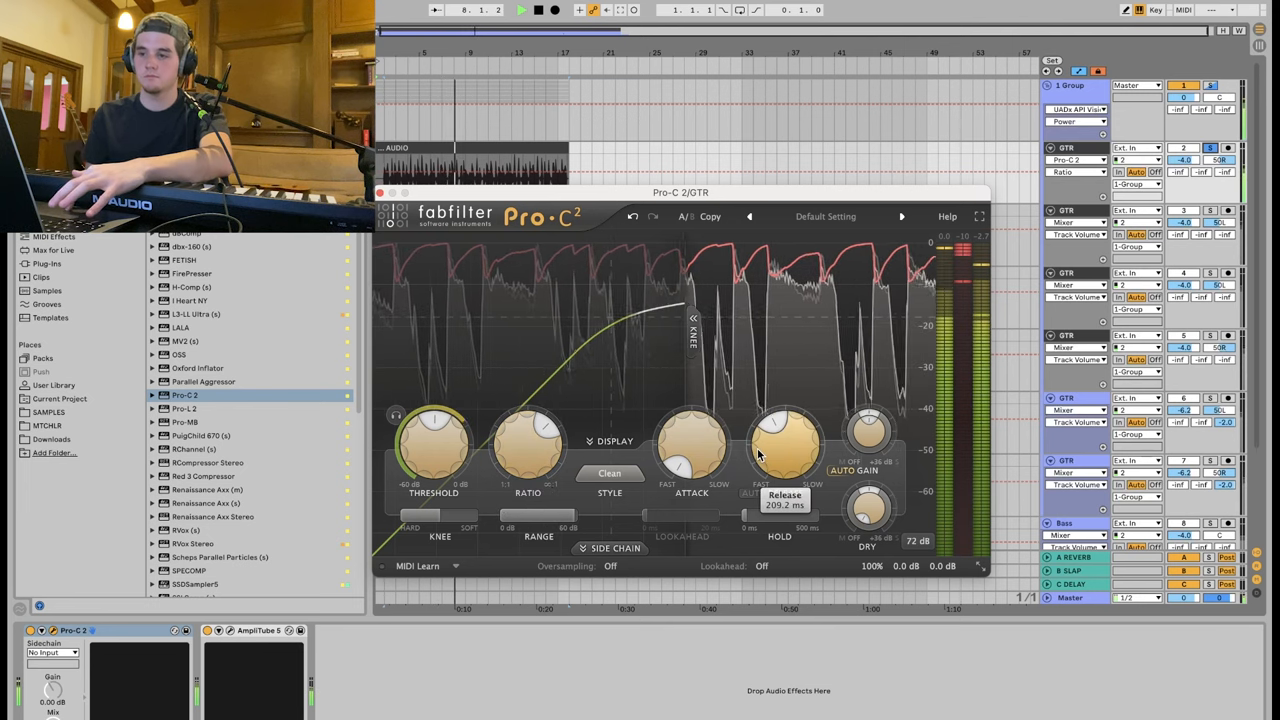
left_click_drag(784, 444, 784, 490)
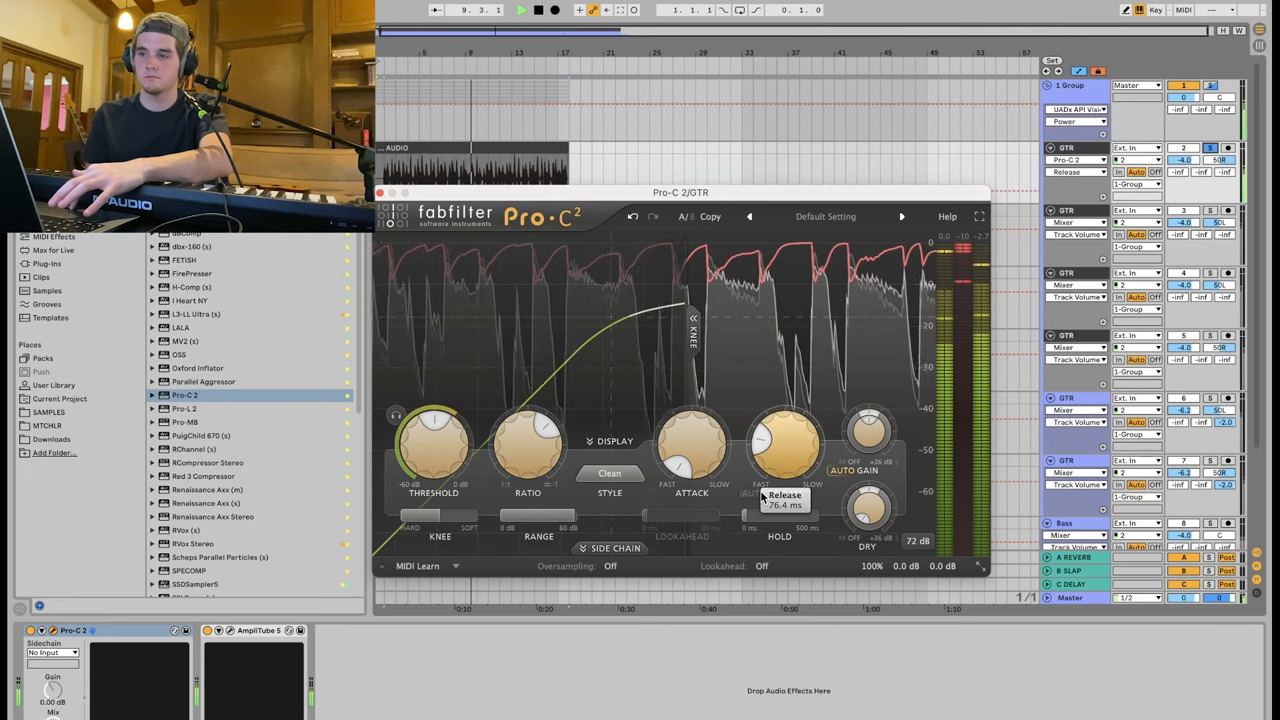
left_click_drag(432, 440, 432, 450)
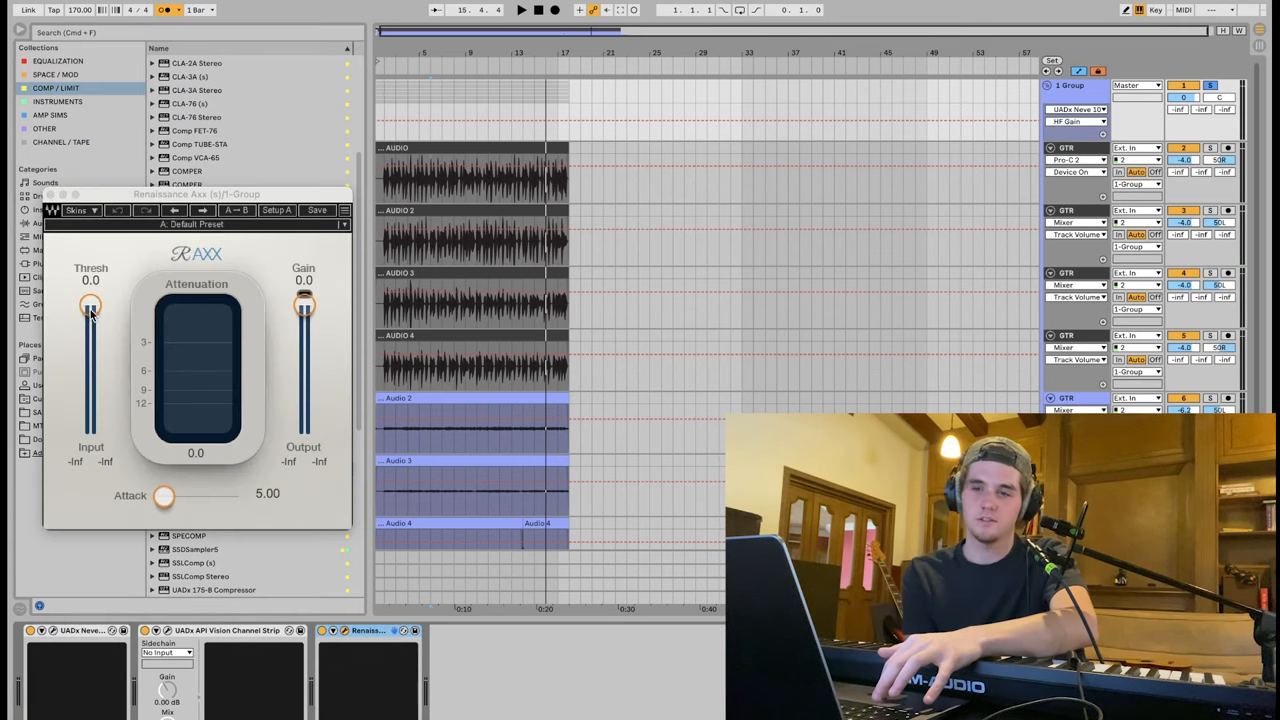
- Lower the Renaissance Axx threshold to about -2.4 dB for gentle guitar-bus compression
left_click_drag(90, 304, 90, 318)
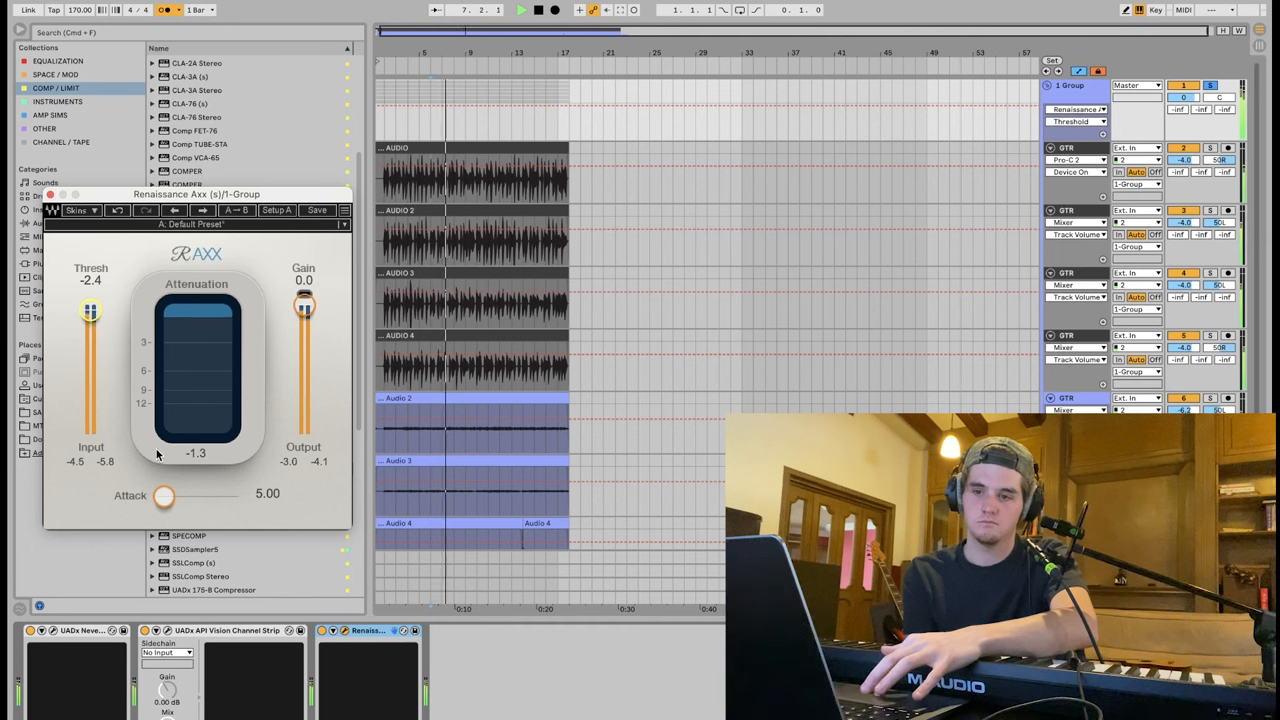
left_click_drag(164, 496, 158, 496)
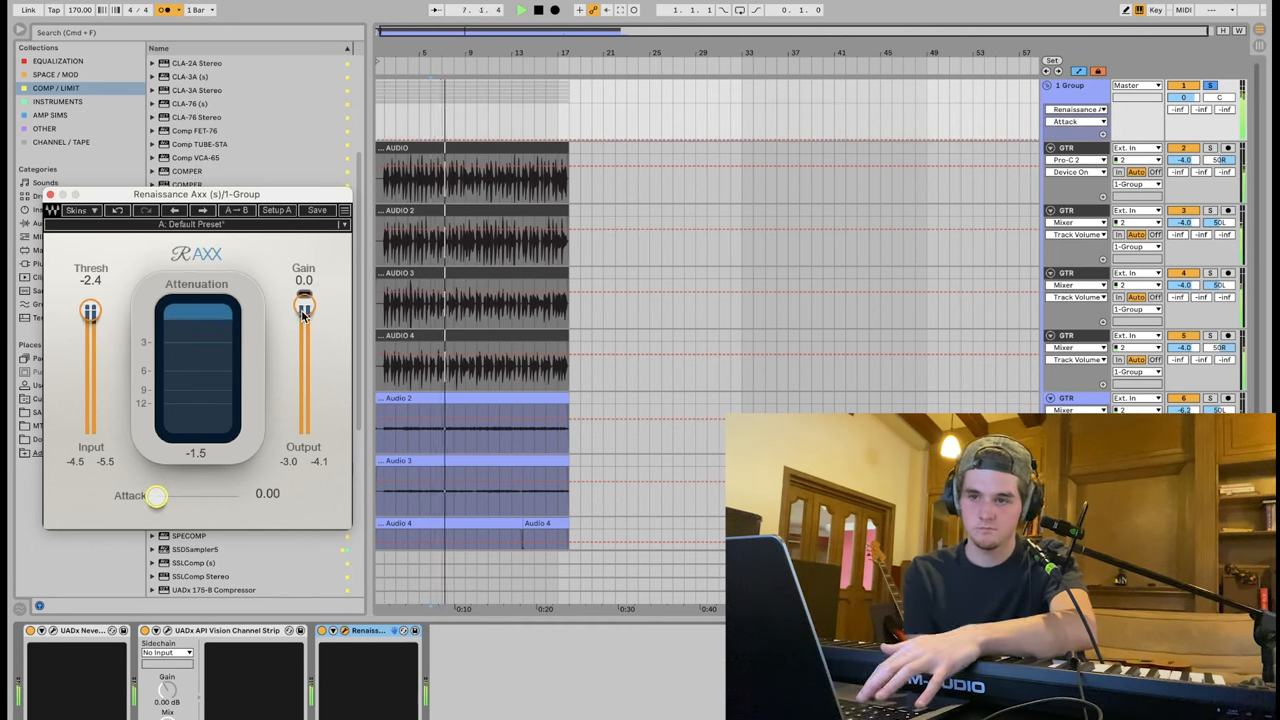
left_click_drag(304, 308, 304, 318)
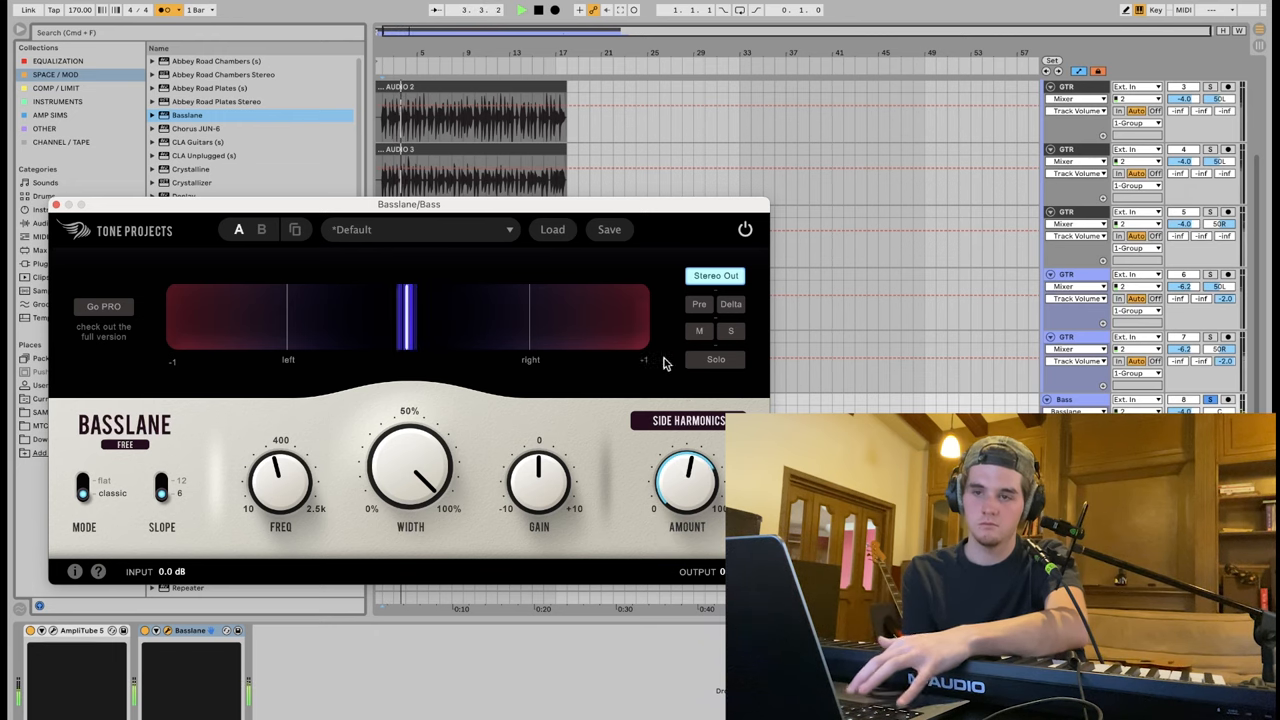
- Close the Basslane window on the Bass track
left_click(56, 60)
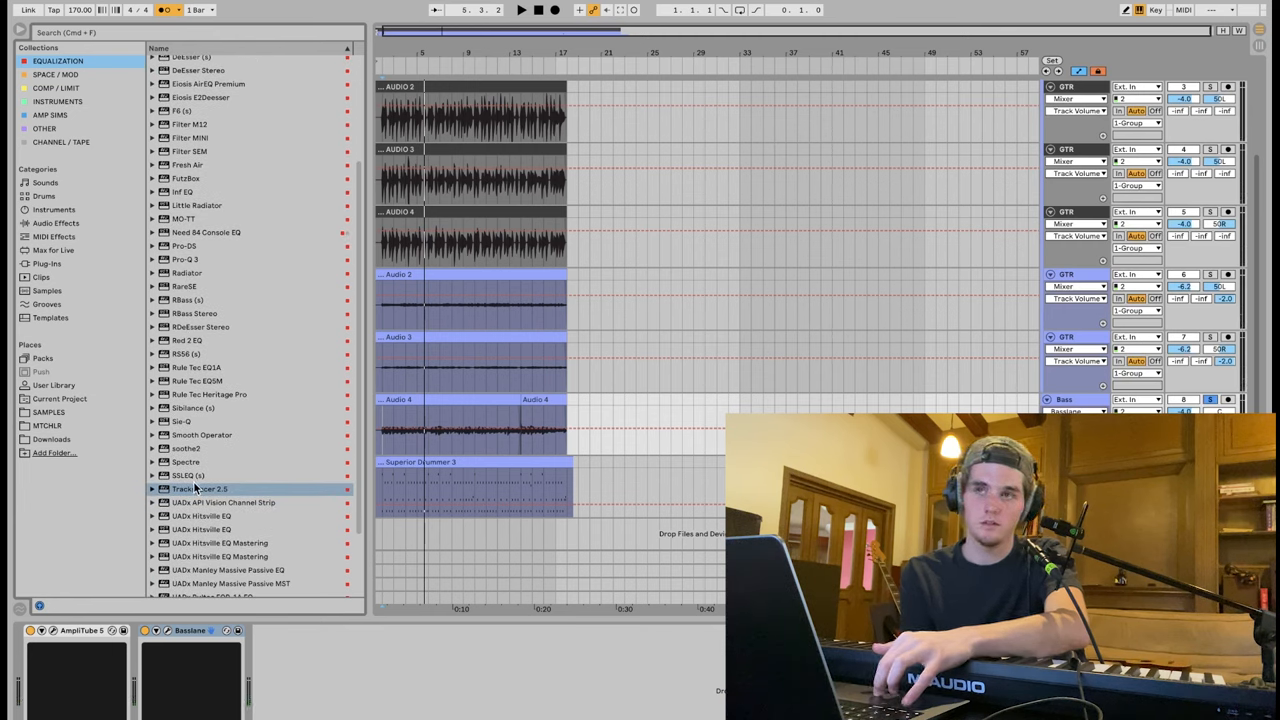
- Add EQ Eight from Audio Effects to the Bass chain and shape its curve
left_click(56, 224)
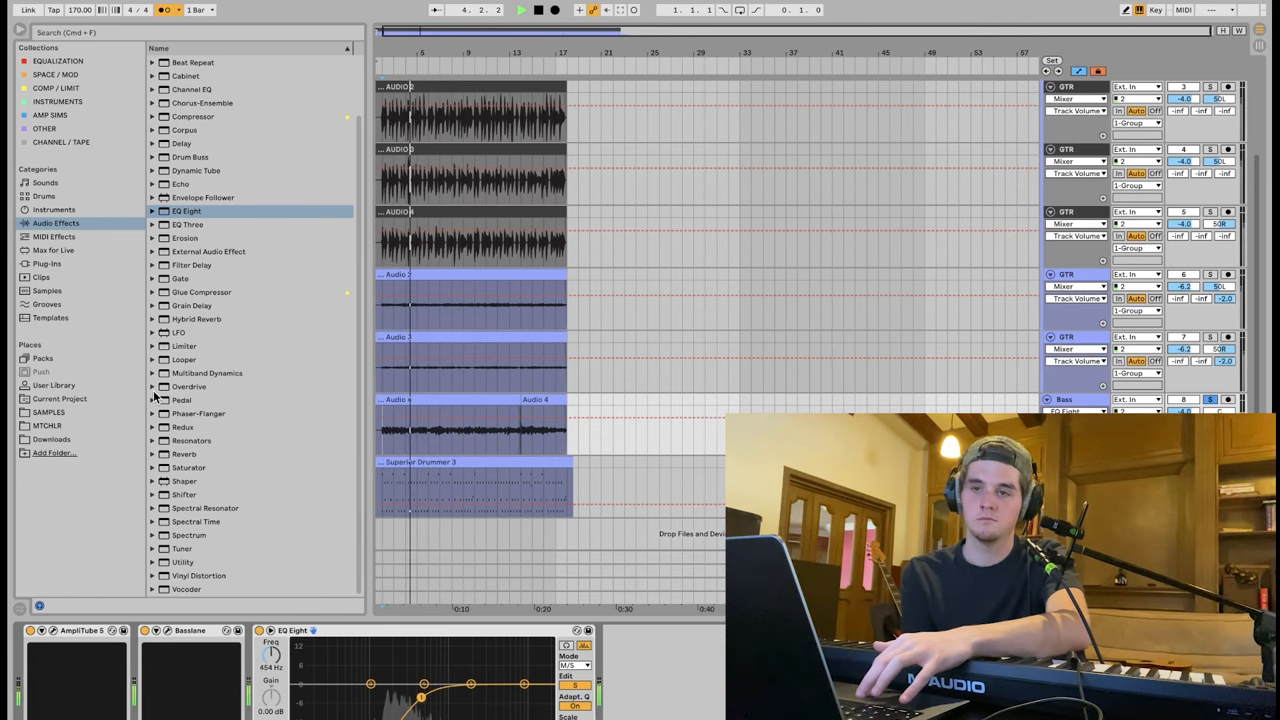
left_click(56, 60)
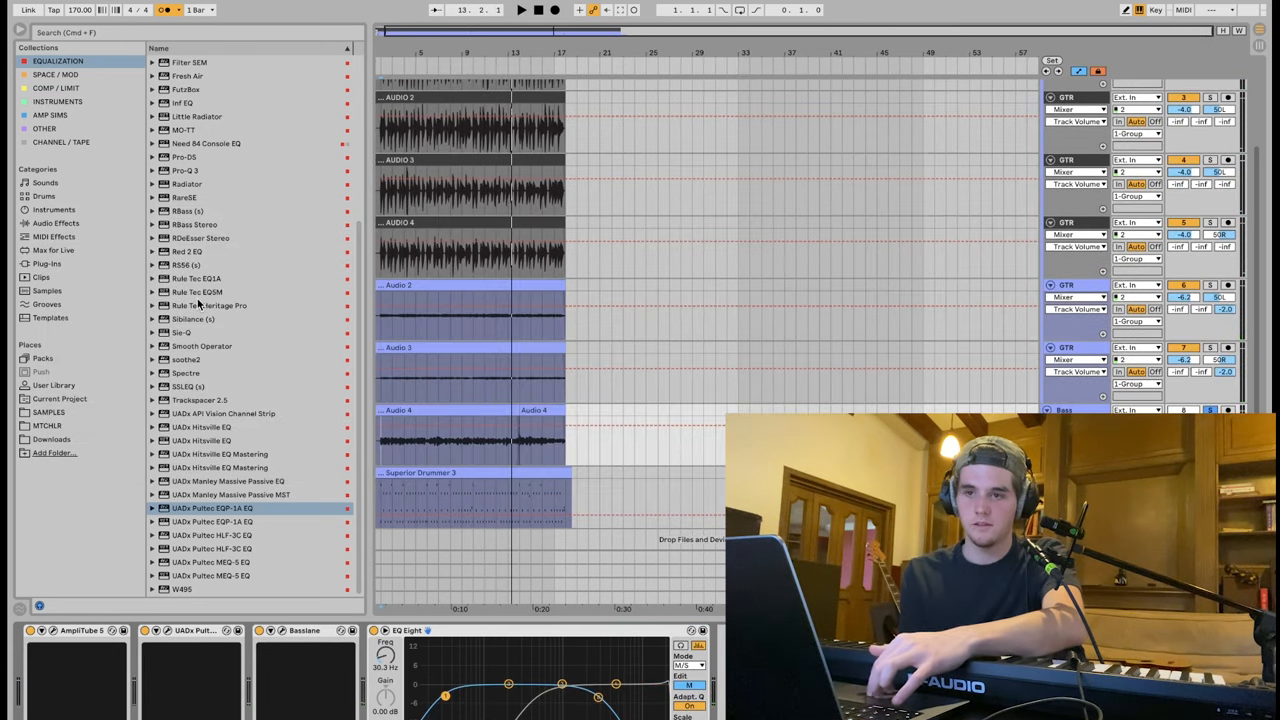
- Load the UADx LA-2A Tube Compressor from the COMP/LIMIT collection onto the bass
left_click(56, 88)
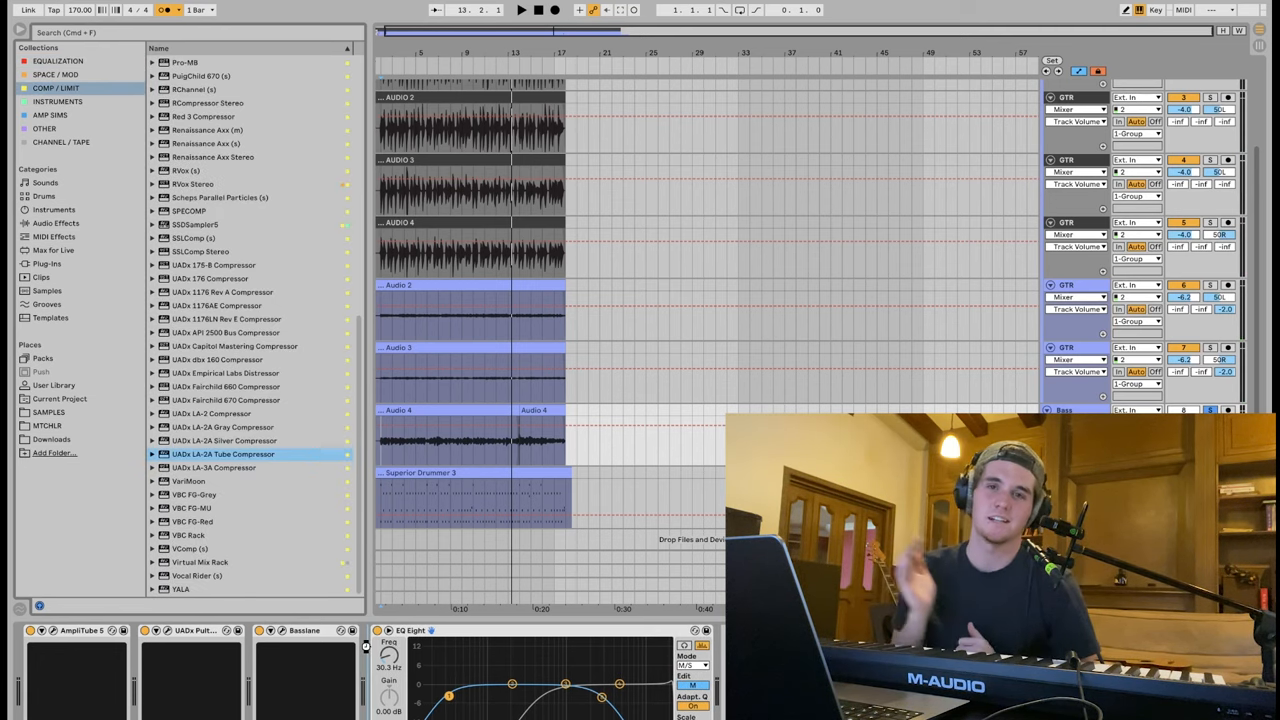
double_click(224, 454)
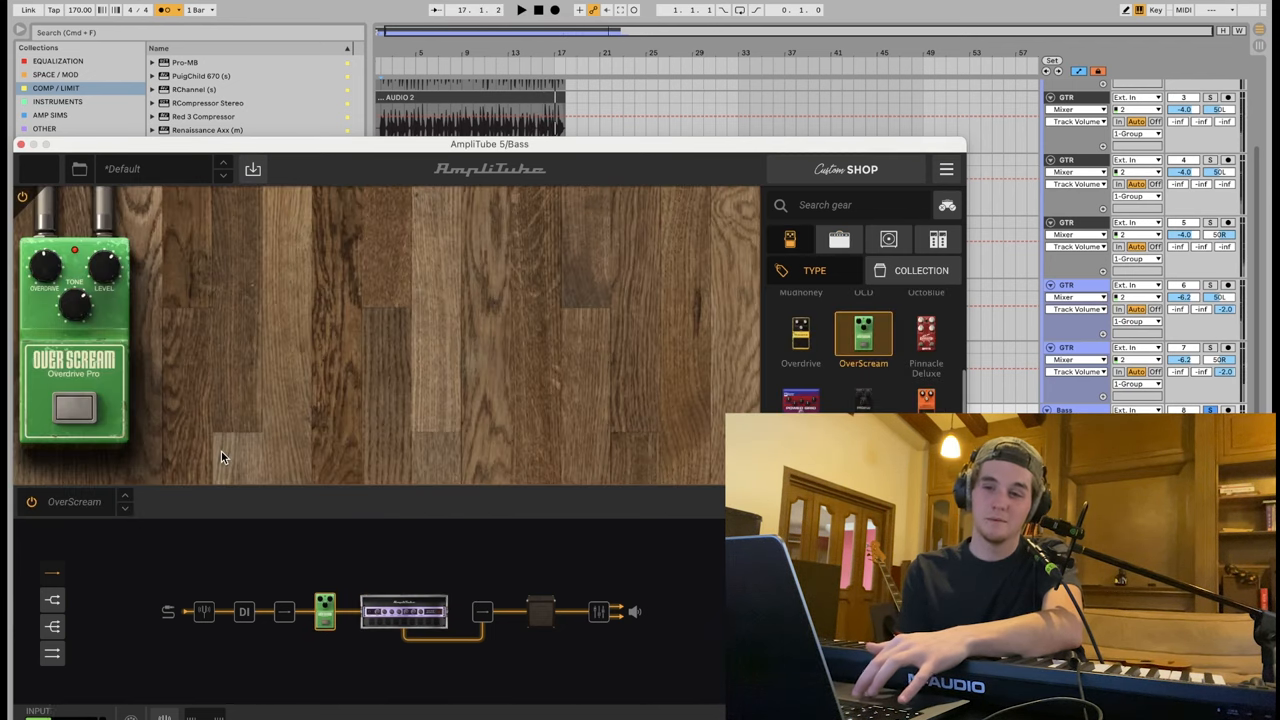
- Set the bass OverScream drive to about 4.02 and close the AmpliTube window
left_click_drag(70, 290, 70, 310)
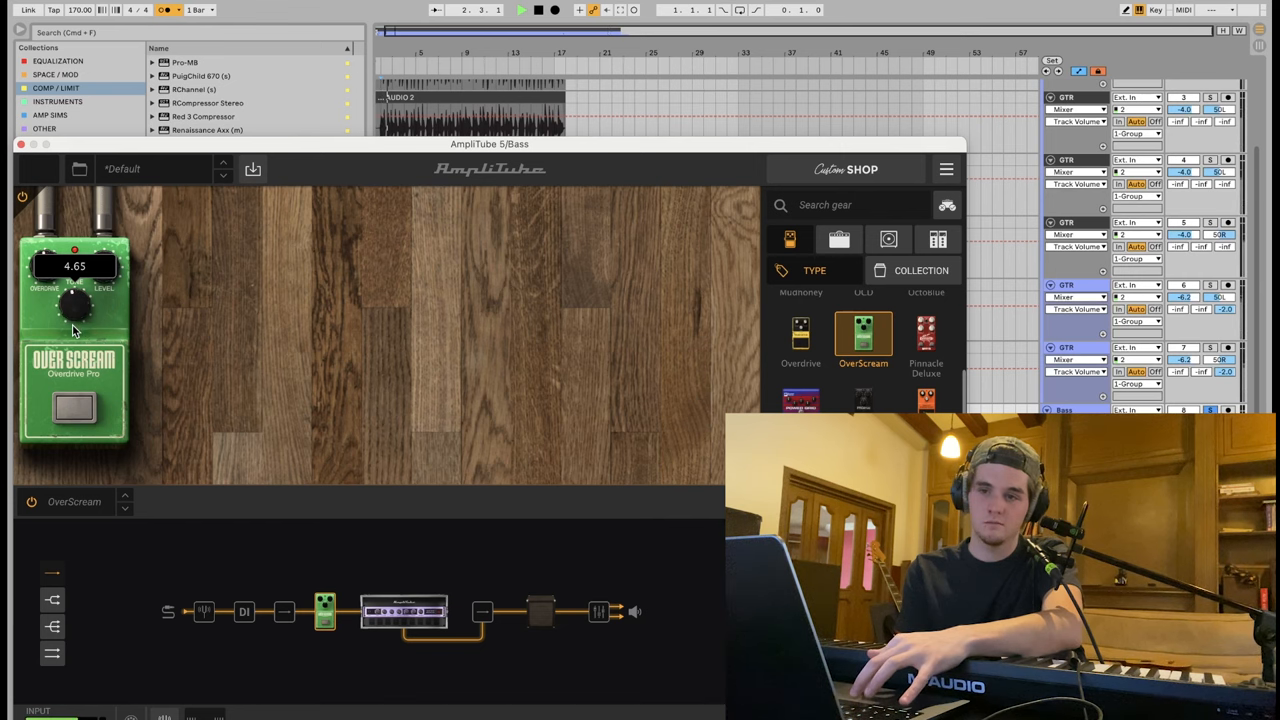
left_click_drag(44, 276, 42, 296)
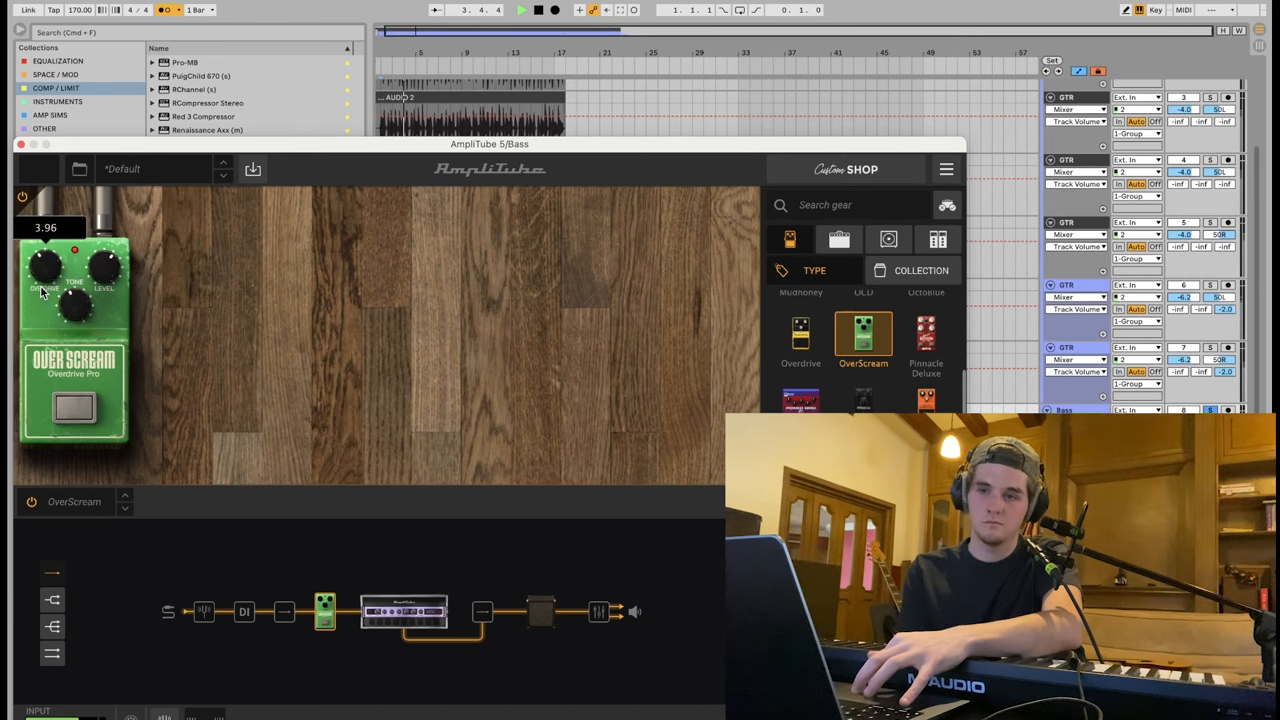
left_click_drag(44, 264, 44, 260)
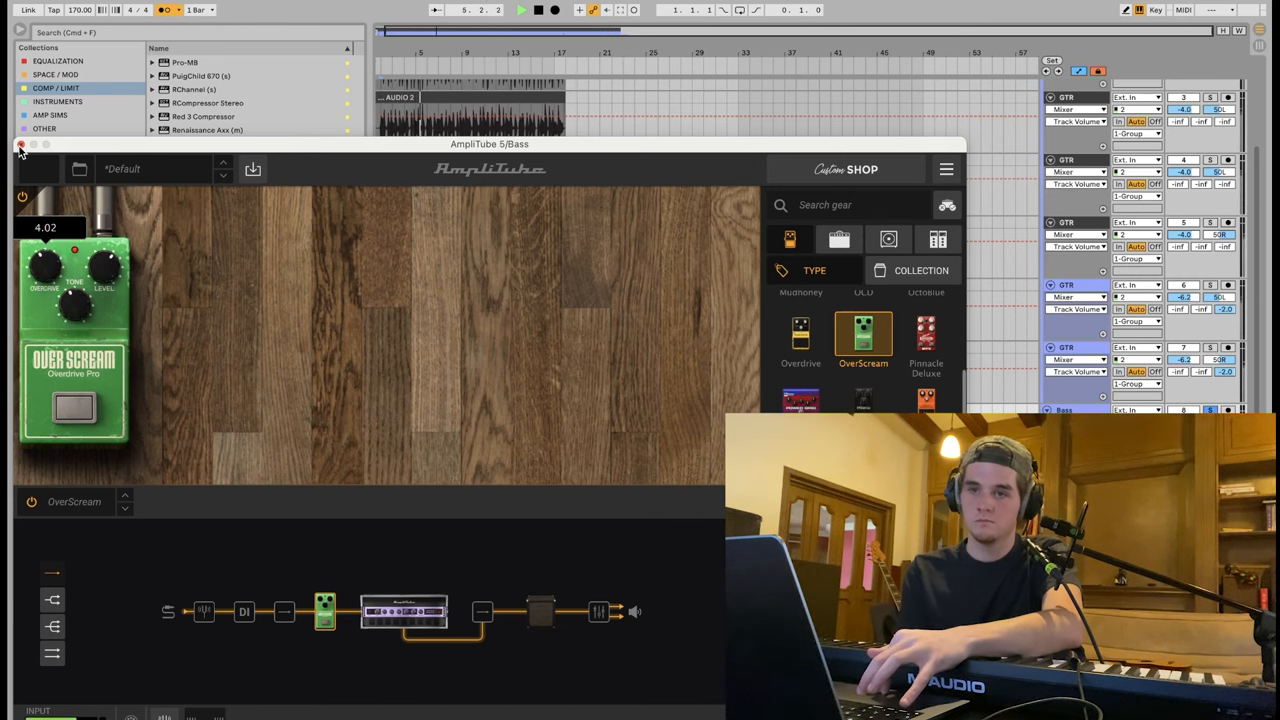
left_click(20, 144)
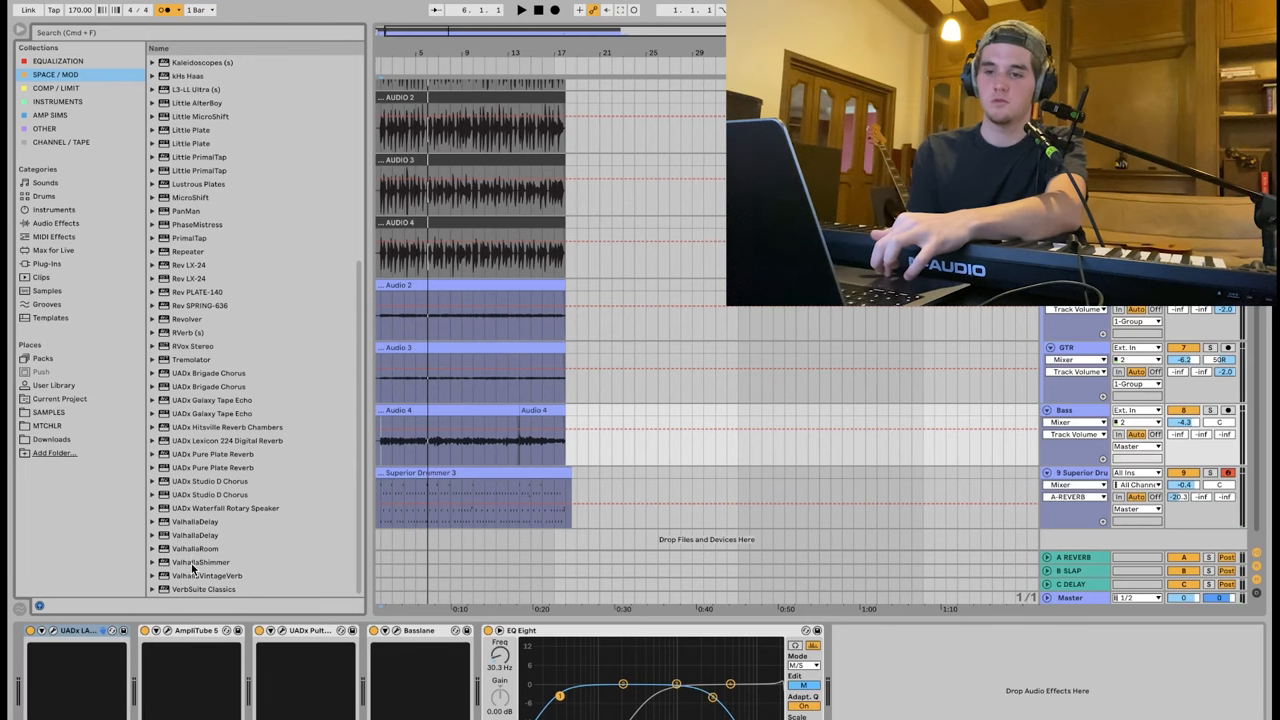
- Load ValhallaRoom on the drums with mix around 18.4% and decay 0.64 s
double_click(196, 548)
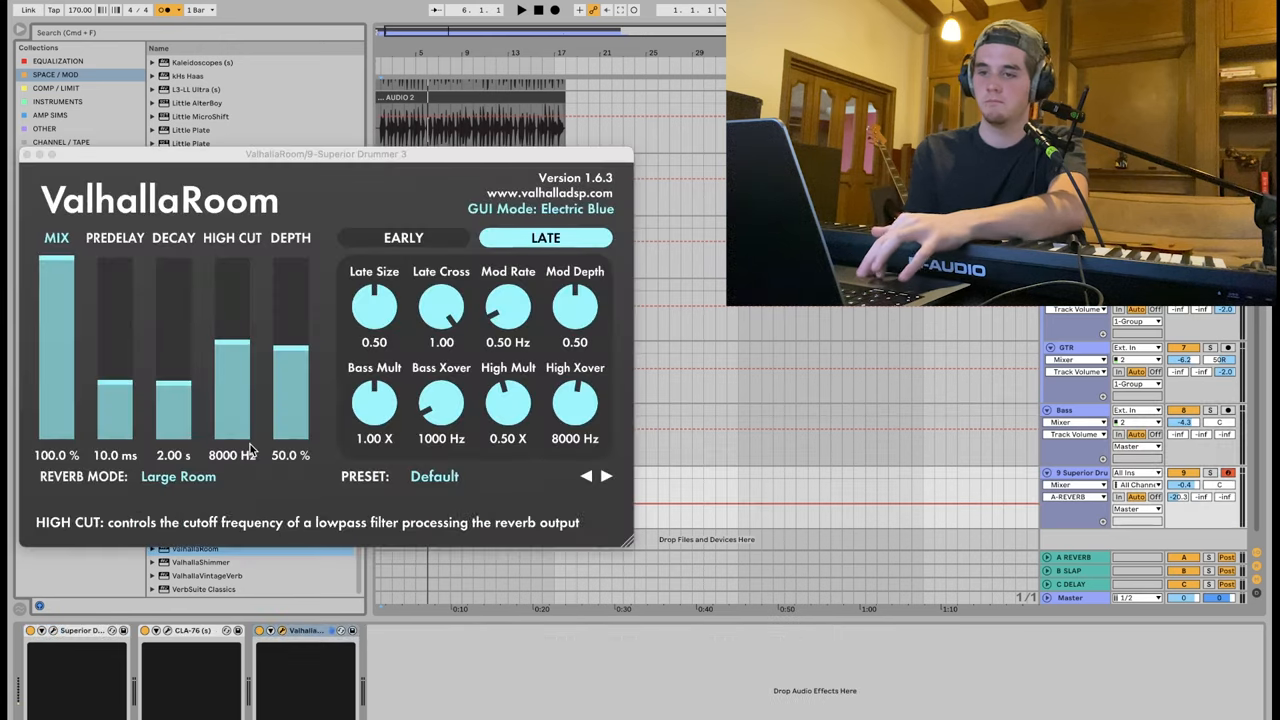
left_click_drag(56, 264, 56, 414)
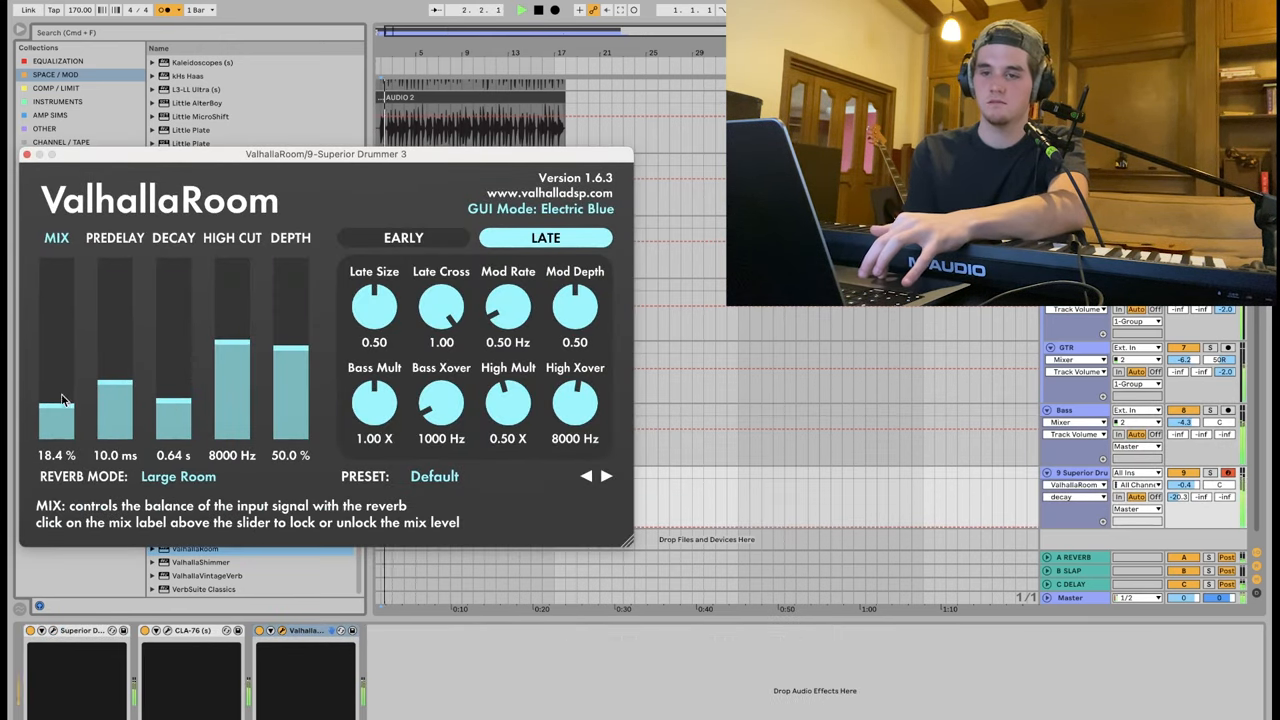
left_click_drag(60, 400, 56, 390)
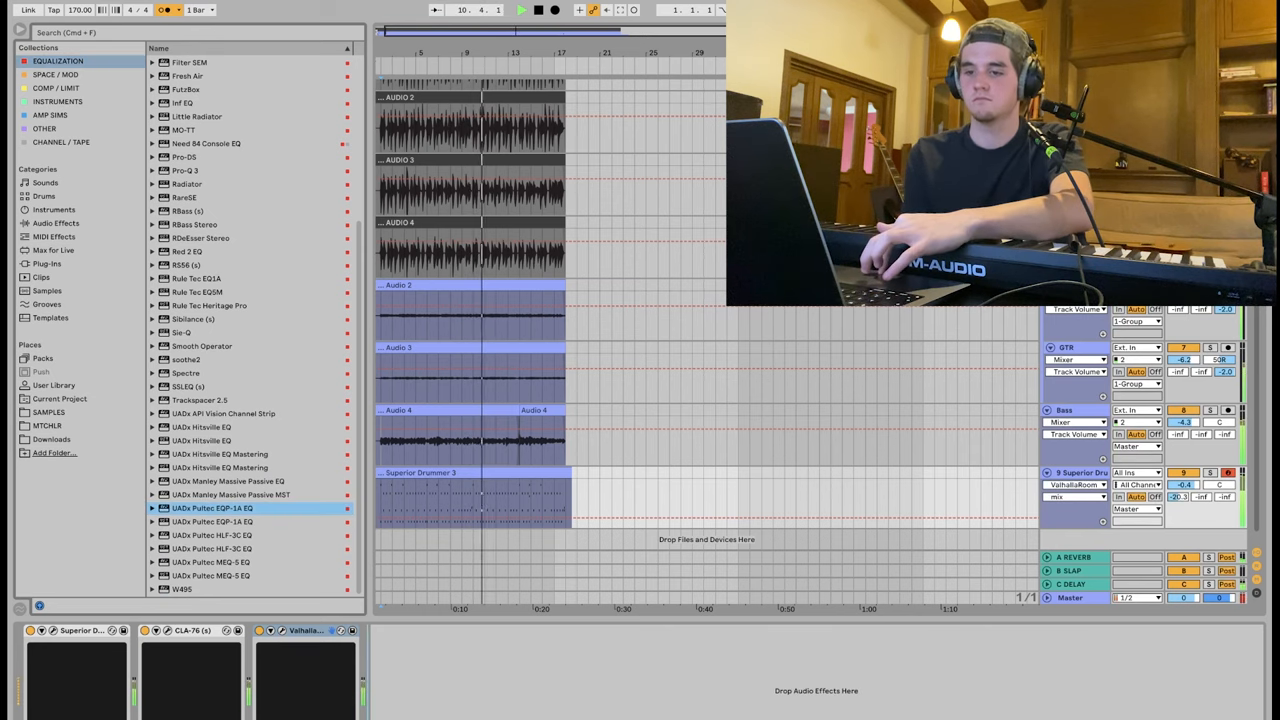
- Add UADx Pultec EQP-1A to the drums and Trackspacer 2.5 to the Bass track
double_click(212, 508)
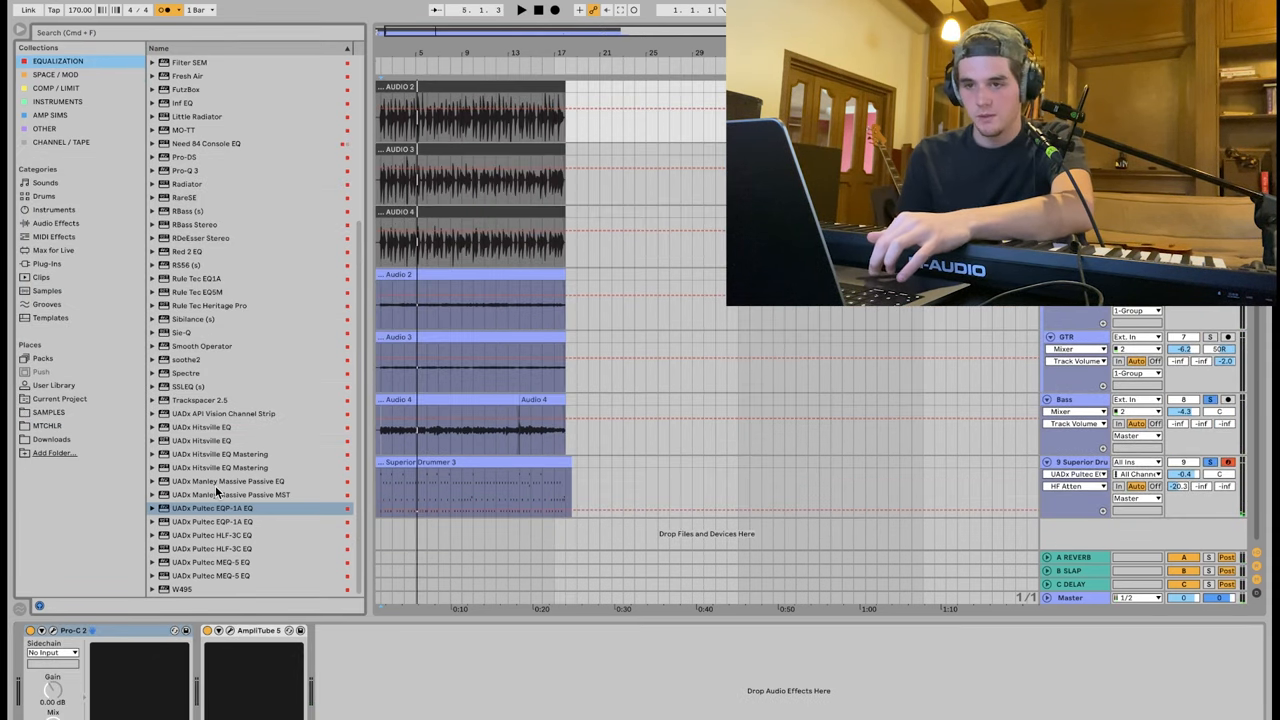
left_click(200, 400)
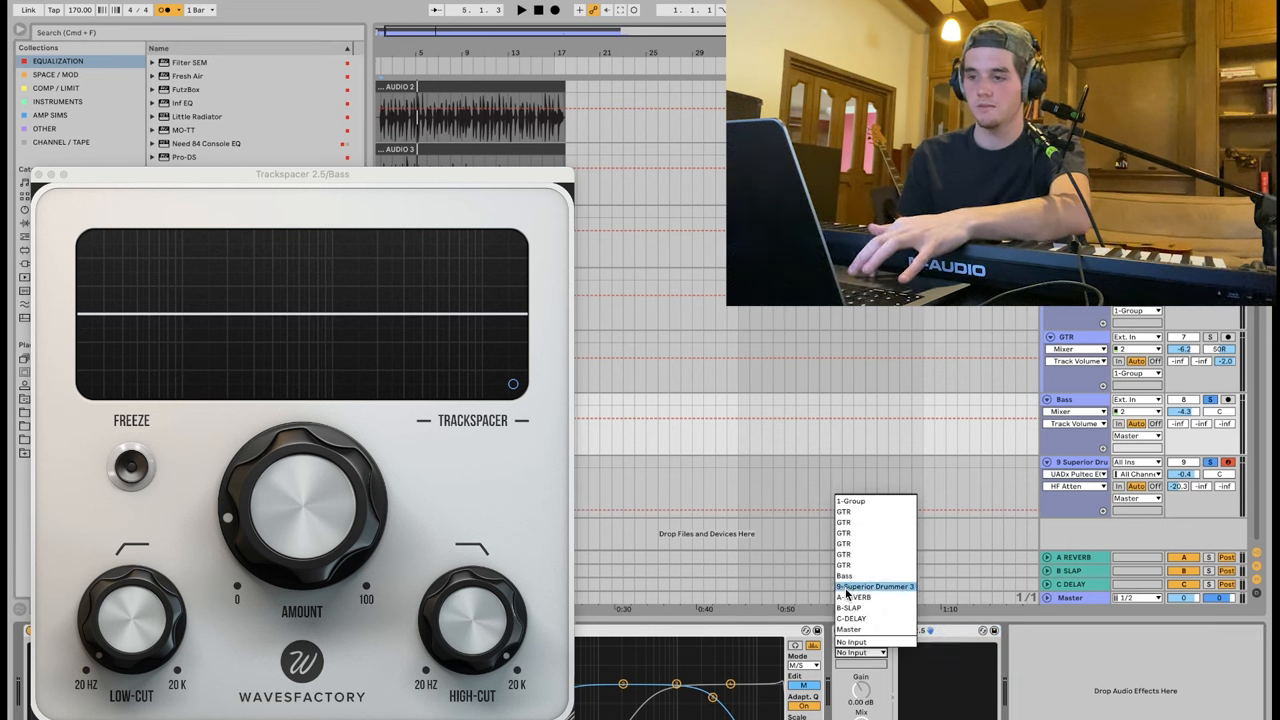
- Key Trackspacer from 9-Superior Drummer 3 and set its amount to 26.5%
left_click(872, 588)
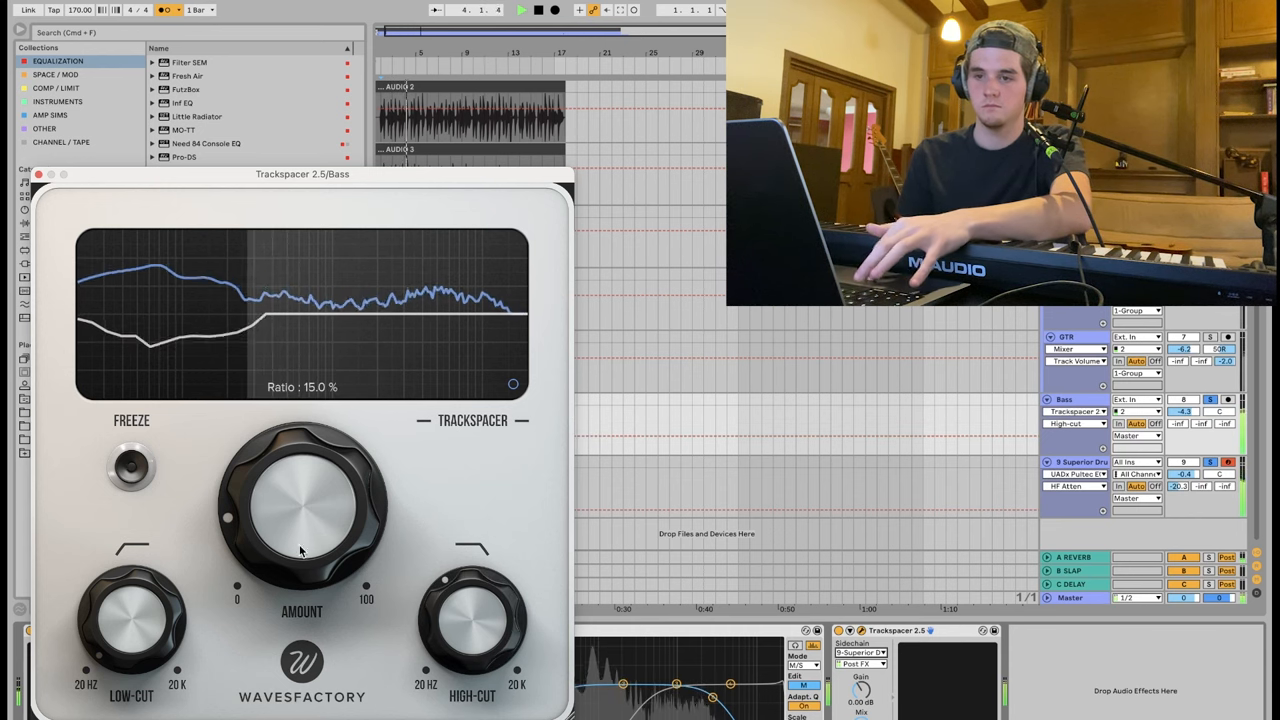
left_click_drag(300, 550, 280, 480)
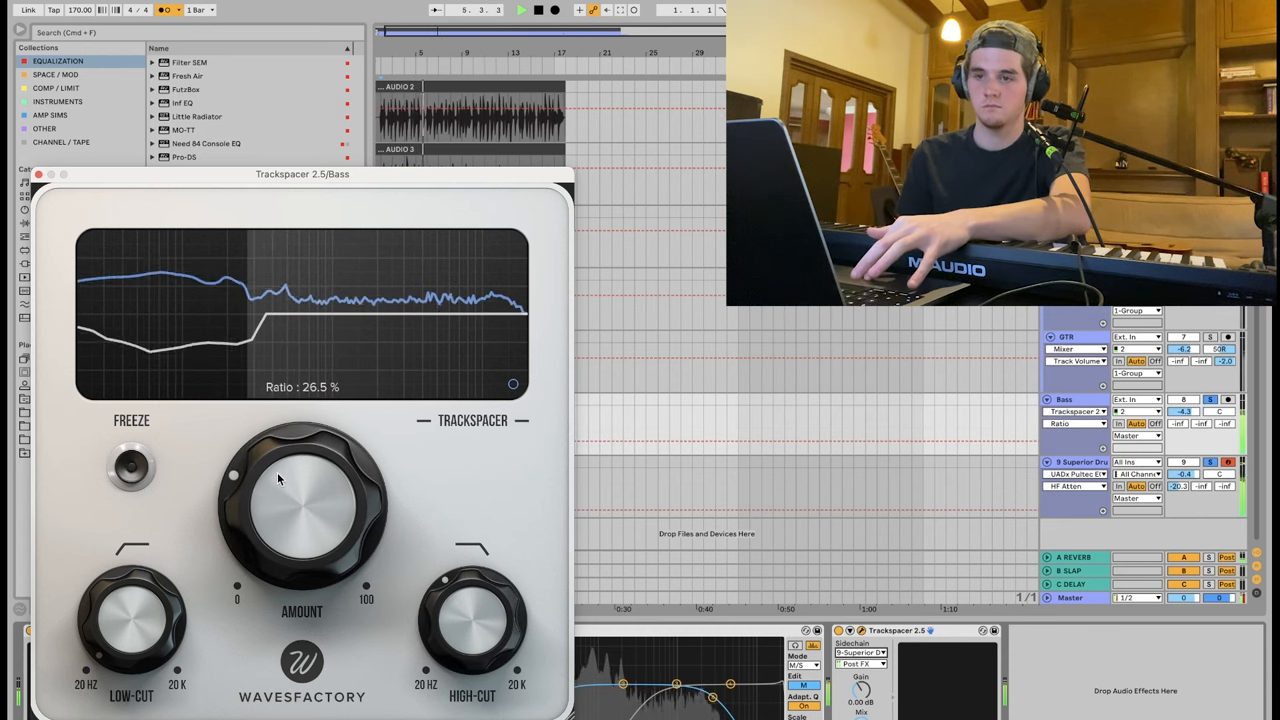